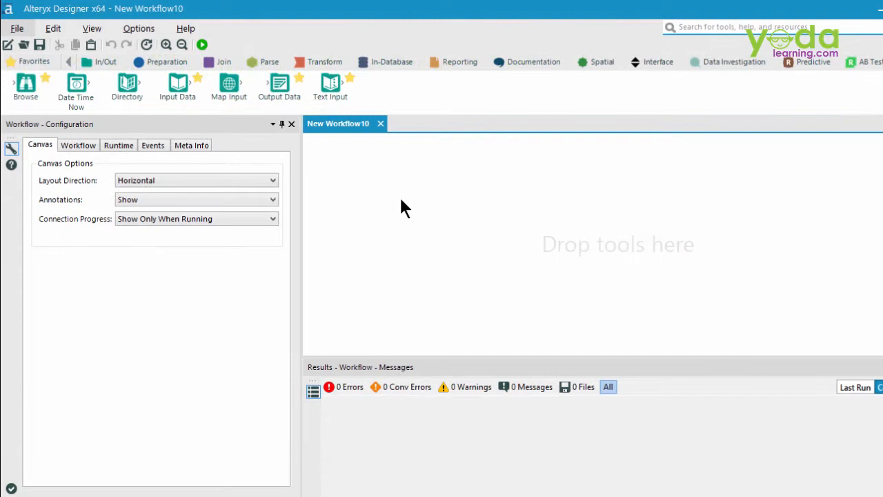
mouse_move(421, 207)
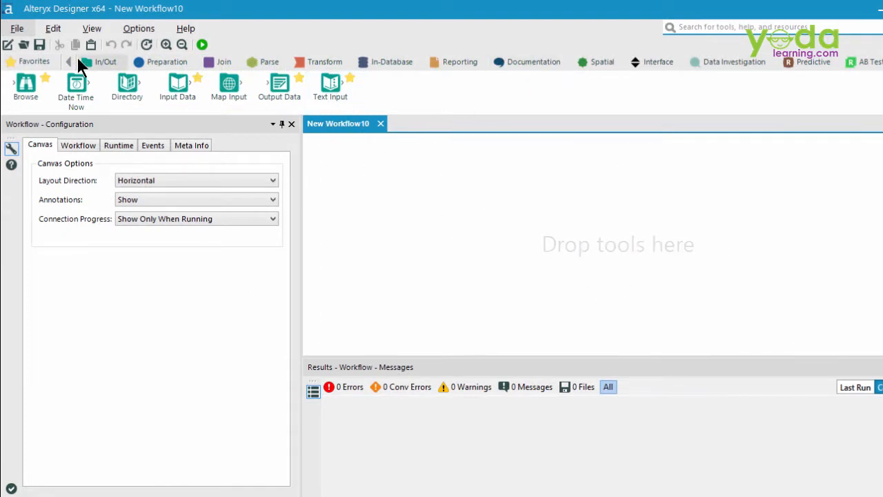
mouse_move(113, 72)
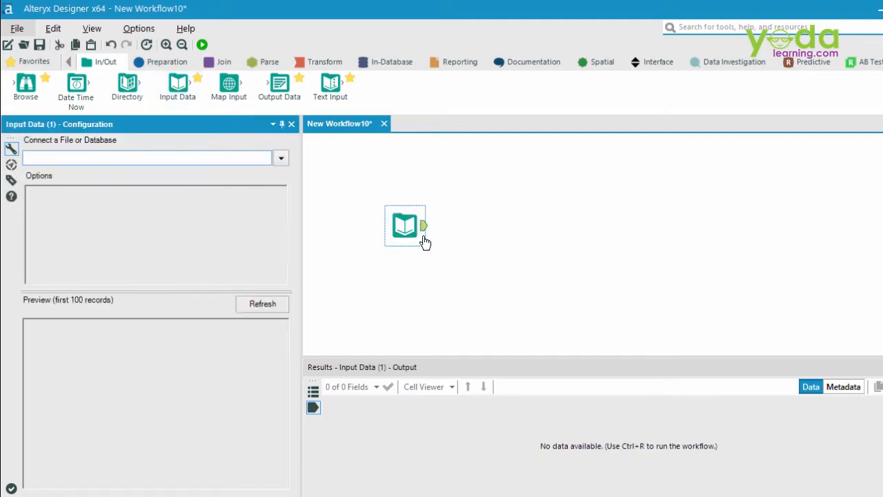
mouse_move(407, 227)
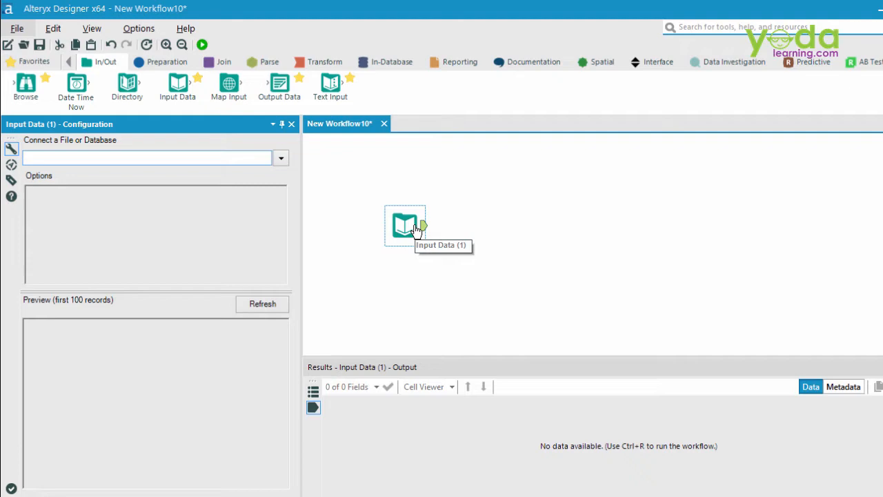
- Point the Input Data tool at Browse_Emp_Data_417.csv via the File connection option and load it
left_click(280, 158)
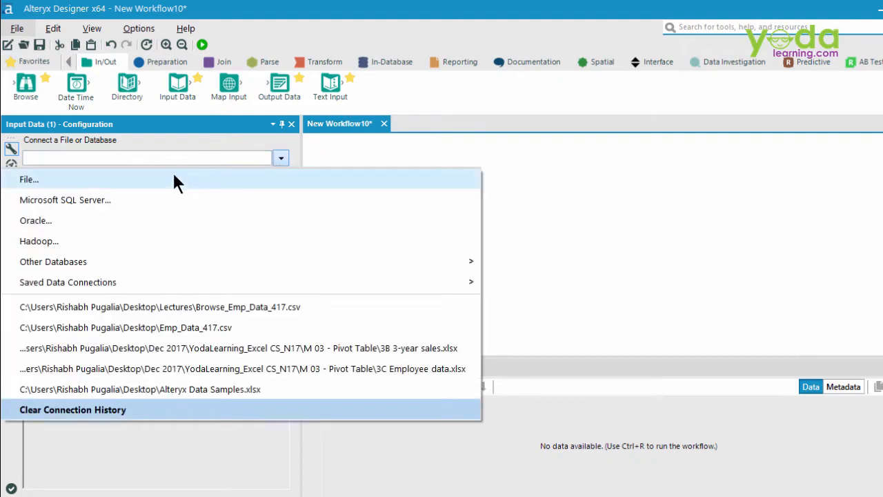
left_click(29, 179)
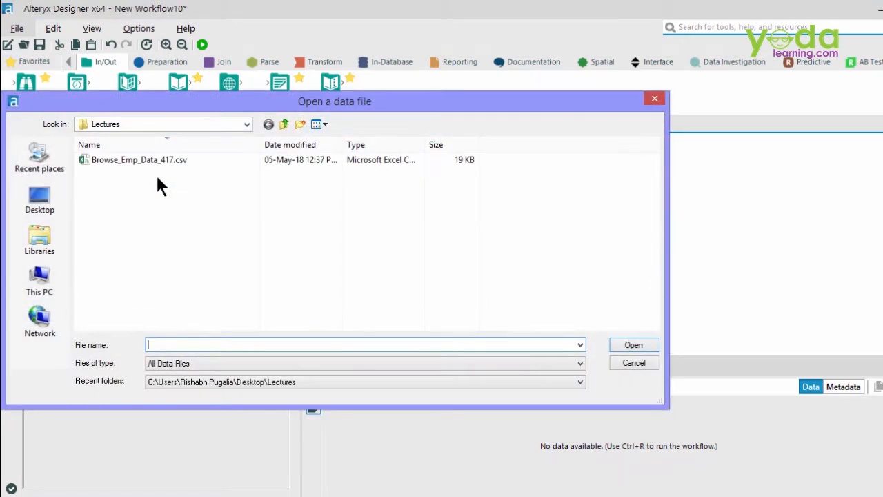
left_click(138, 160)
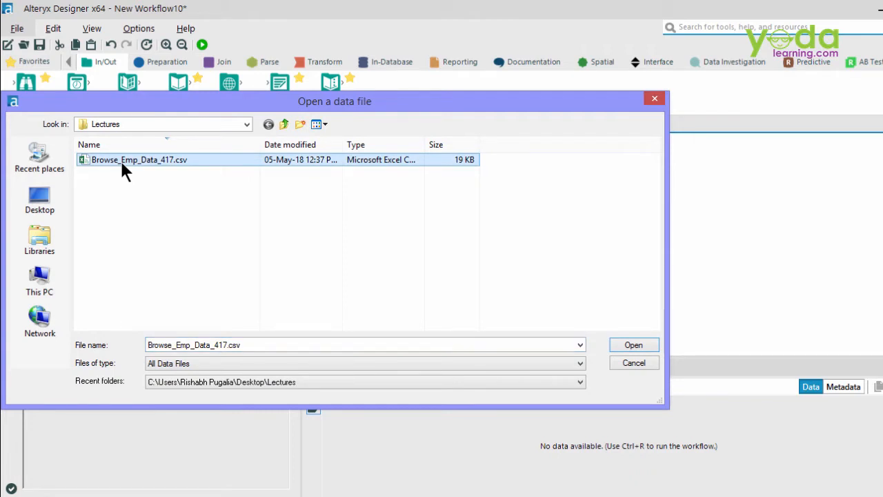
mouse_move(652, 359)
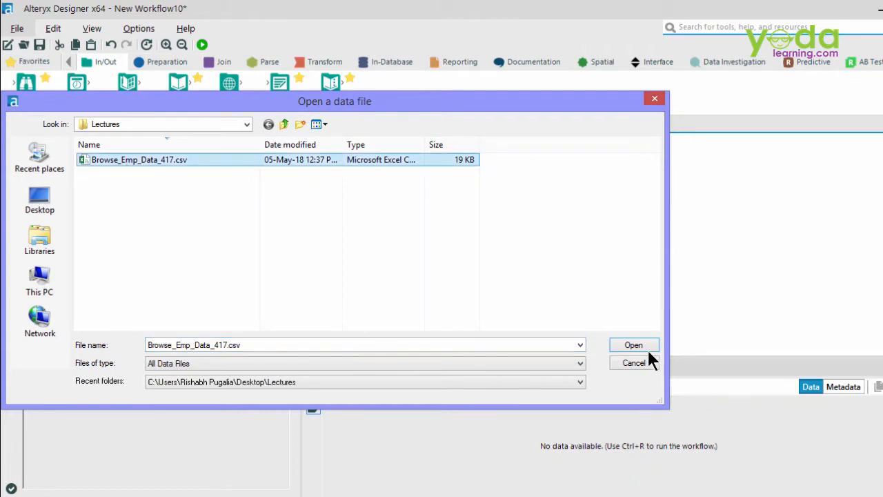
left_click(632, 345)
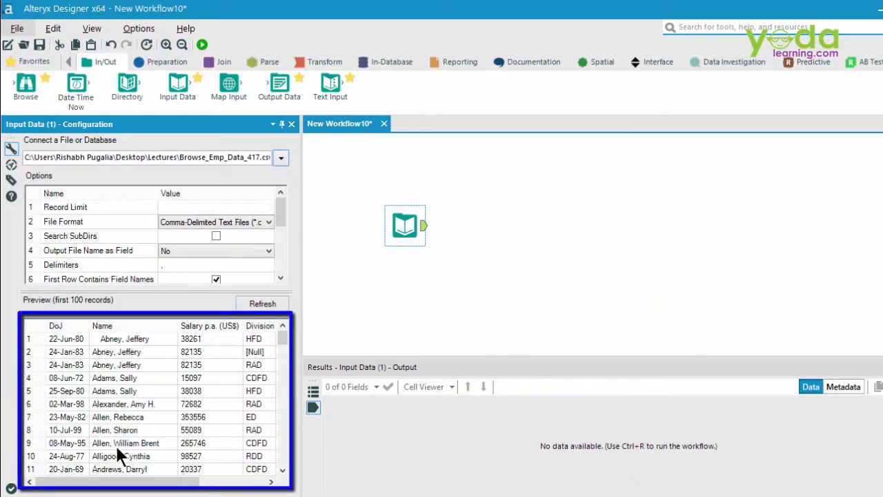
mouse_move(273, 370)
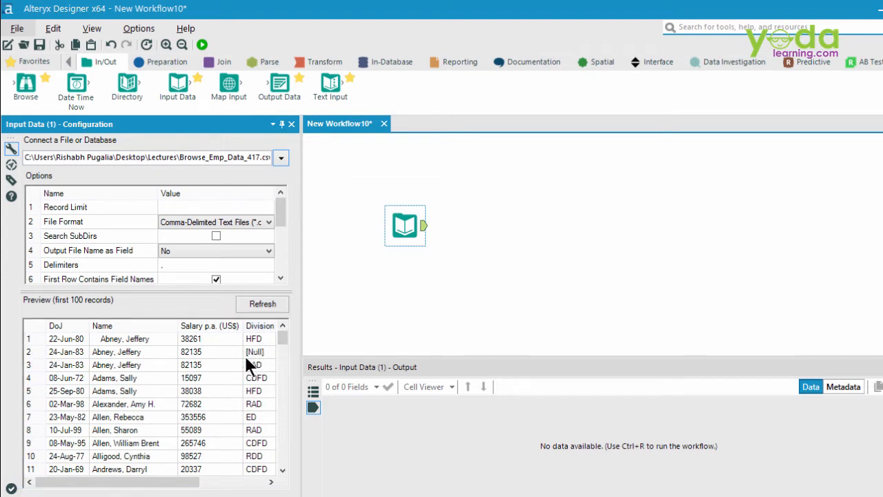
mouse_move(131, 354)
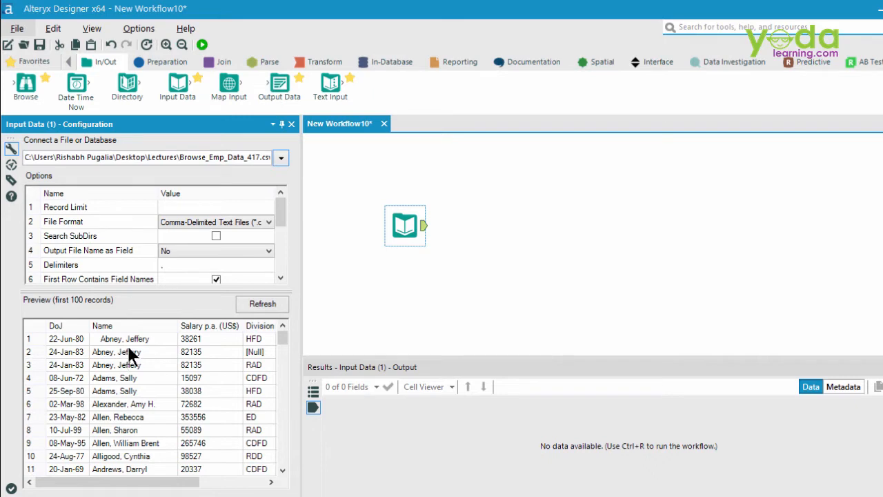
mouse_move(127, 401)
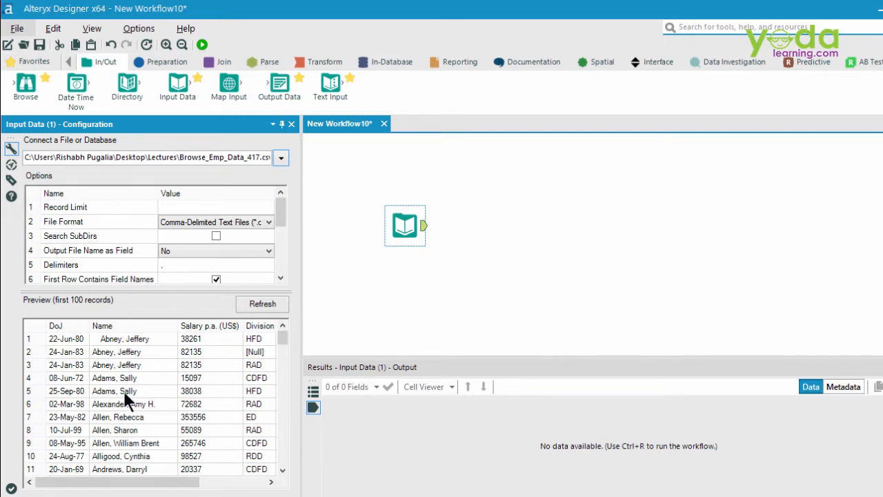
mouse_move(102, 357)
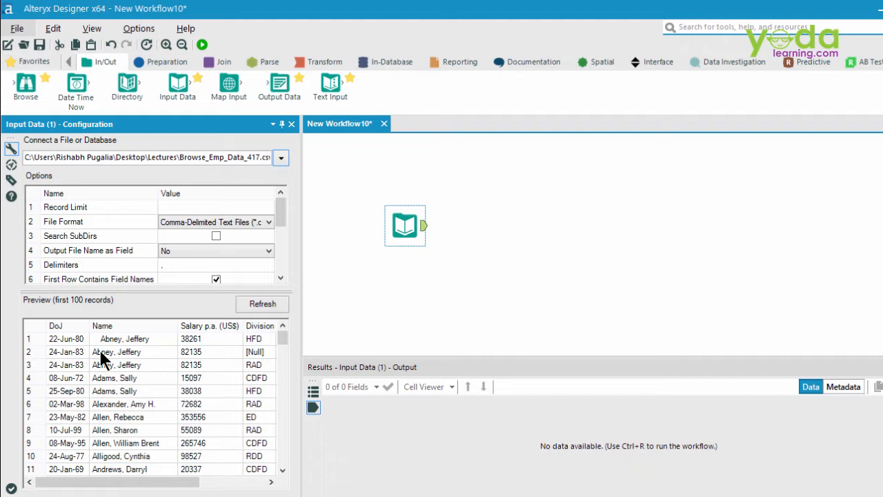
mouse_move(100, 338)
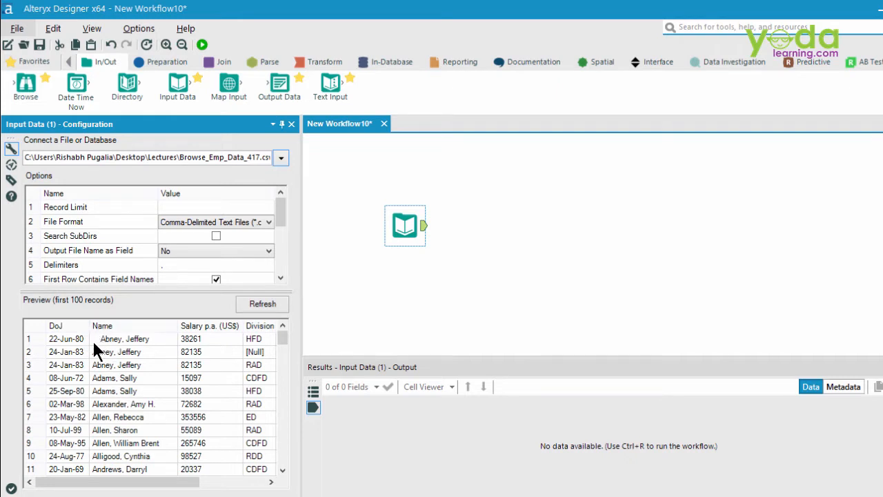
mouse_move(155, 352)
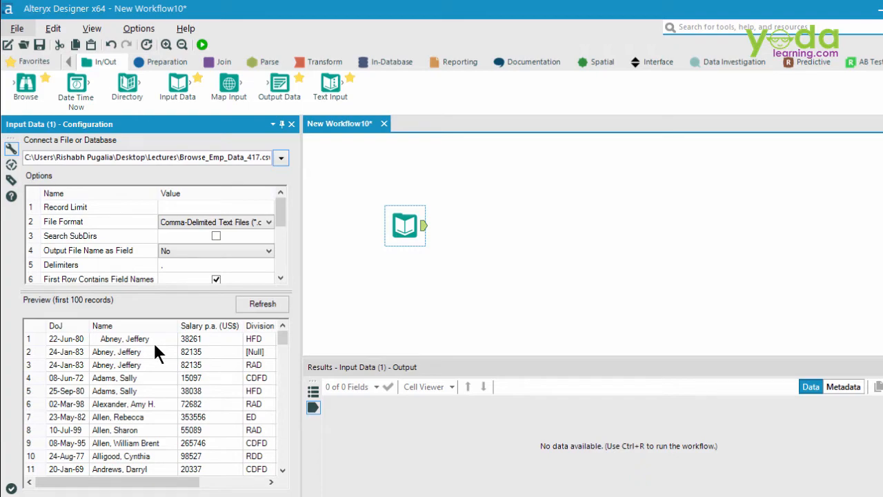
scroll("down", 3)
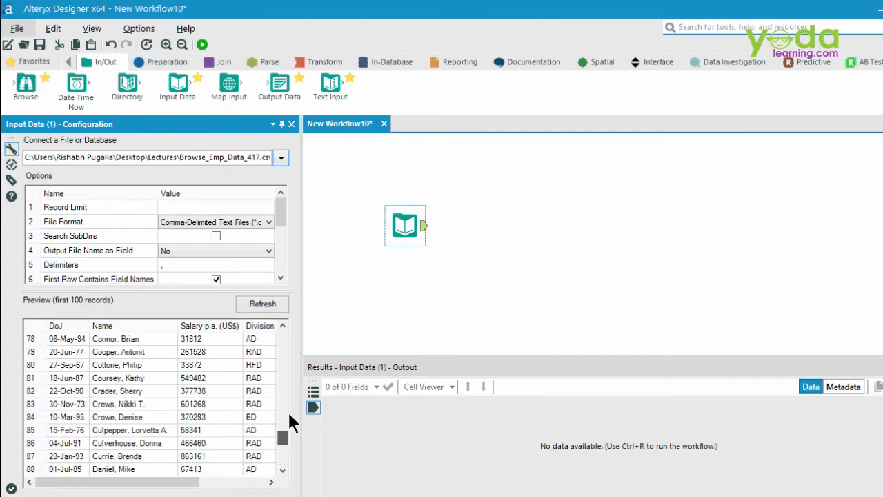
left_click(281, 325)
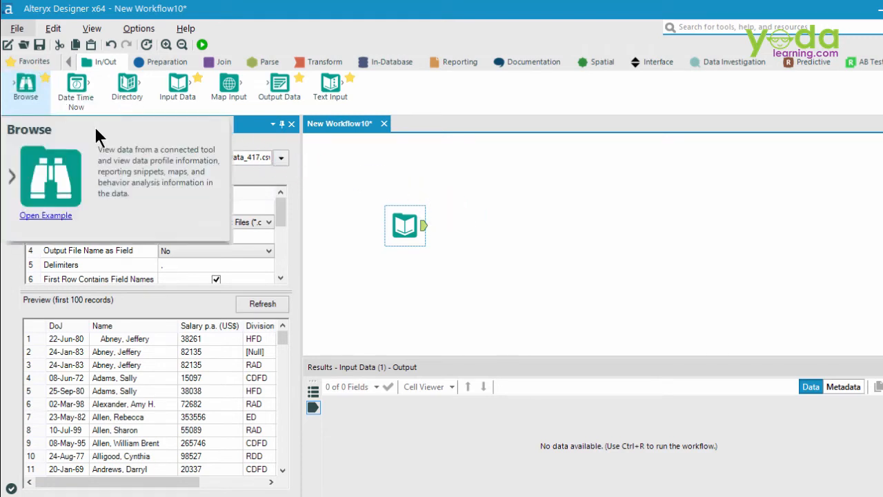
- Drop a Browse tool onto the canvas auto-connected to the employee Input Data output
left_click(406, 225)
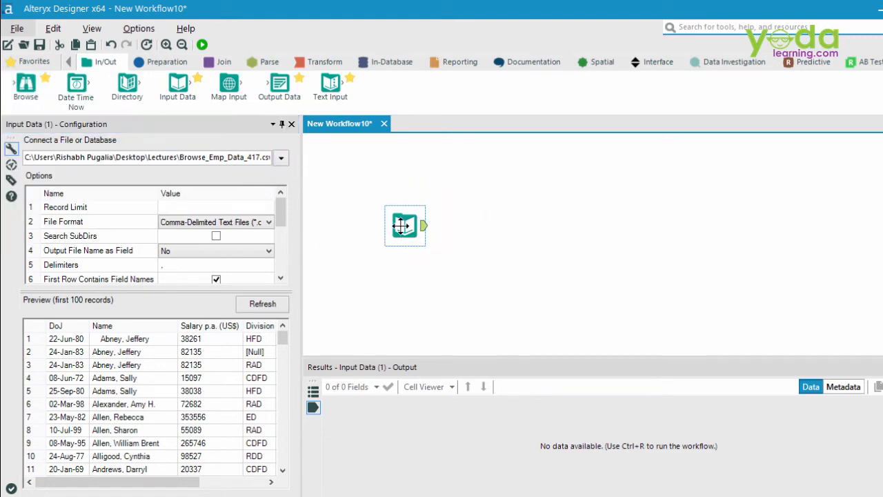
key("ctrl+shift+b")
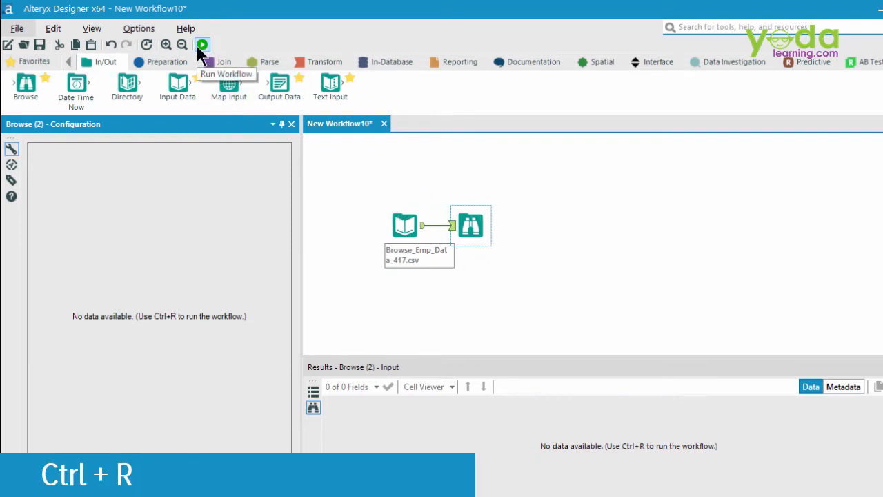
- Run the workflow so Browse shows 417 records across 6 fields with the Name field profile
left_click(201, 44)
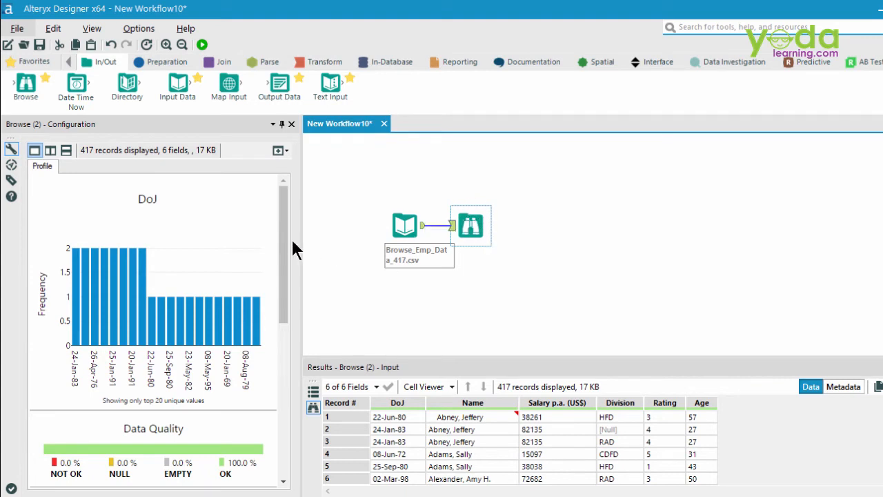
scroll("down", 3)
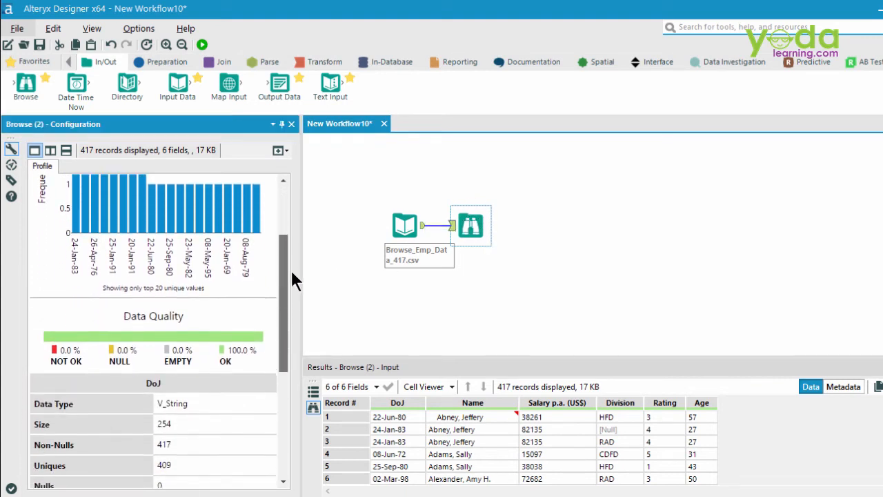
scroll("down", 3)
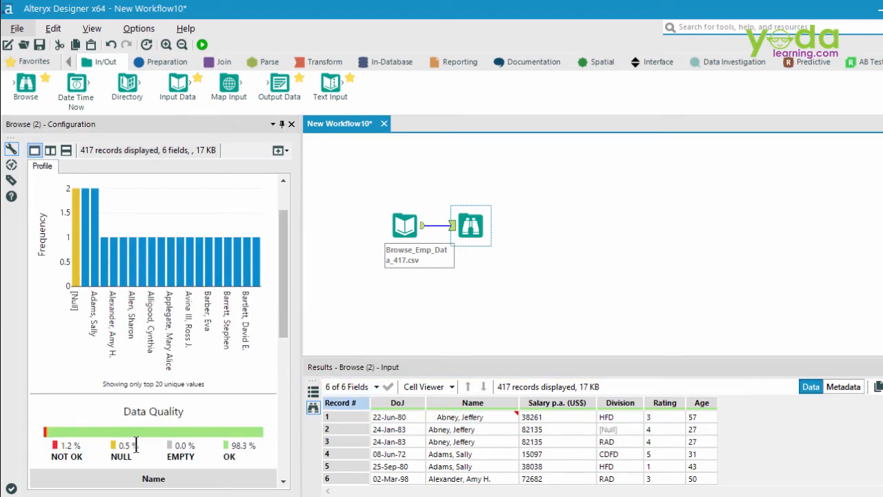
mouse_move(123, 444)
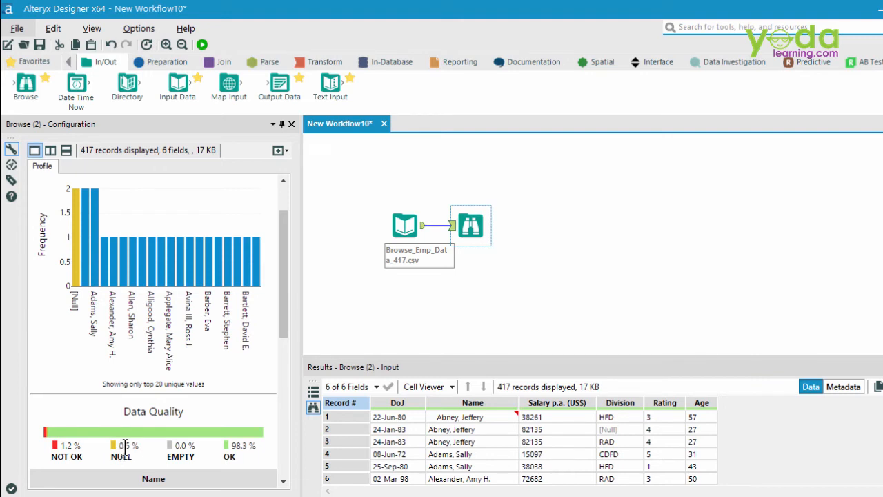
mouse_move(126, 447)
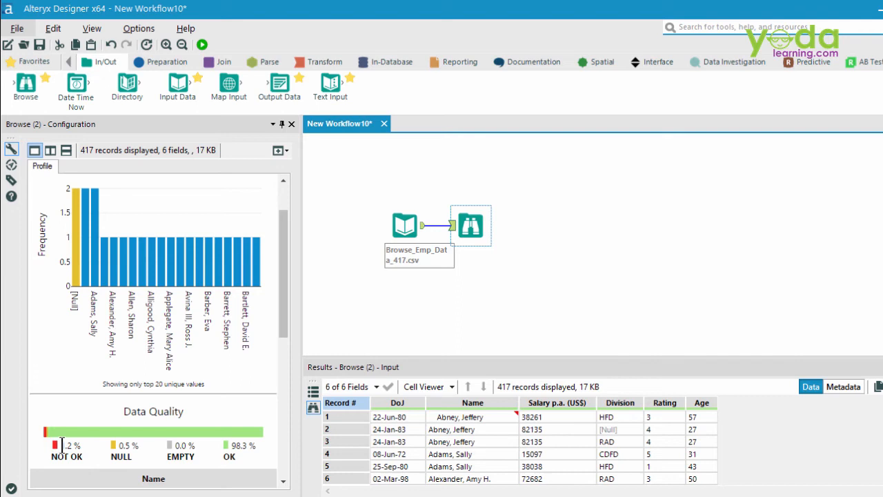
mouse_move(121, 442)
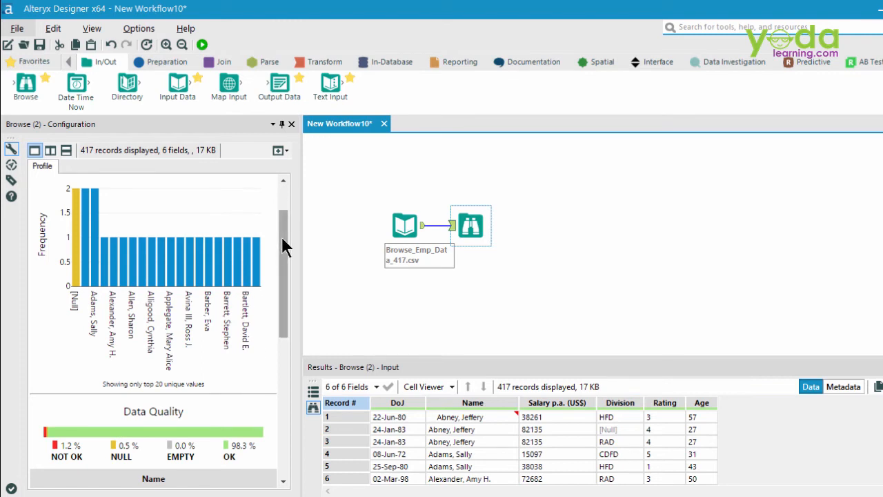
scroll("down", 3)
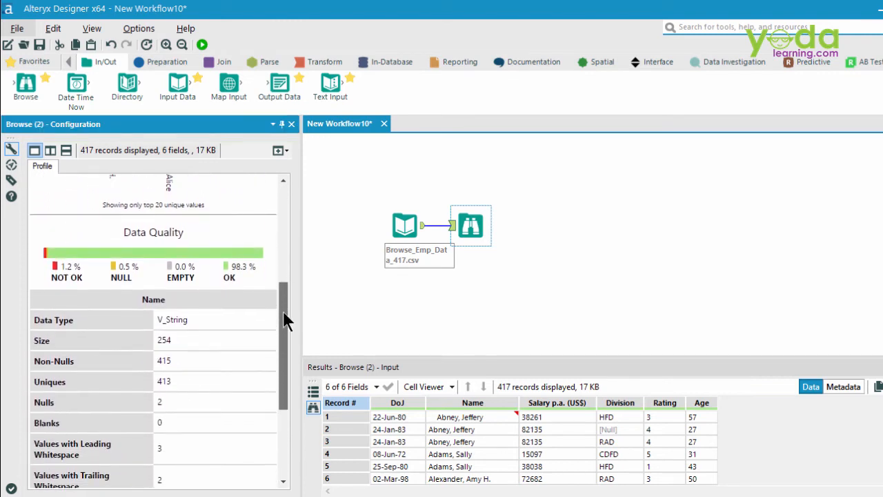
scroll("down", 3)
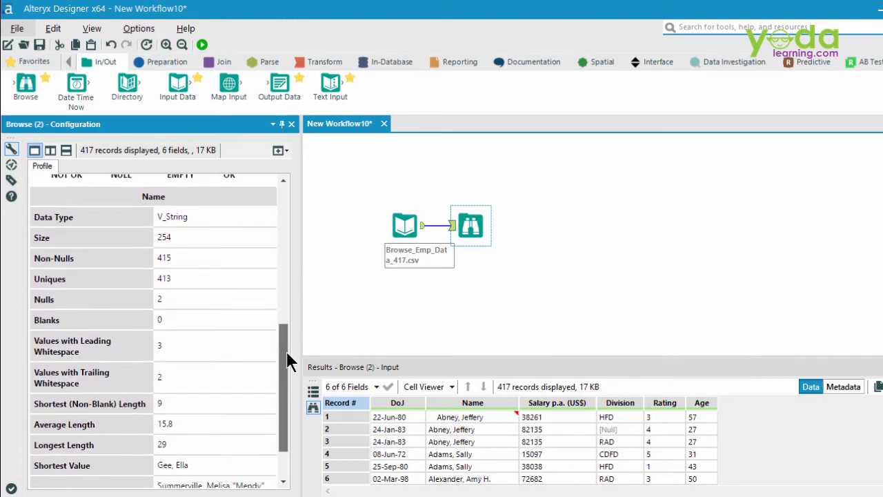
mouse_move(494, 449)
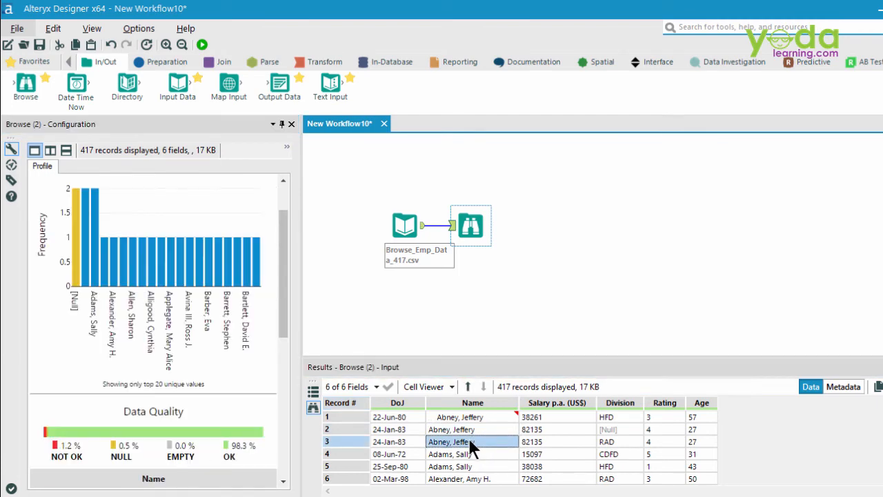
left_click(472, 466)
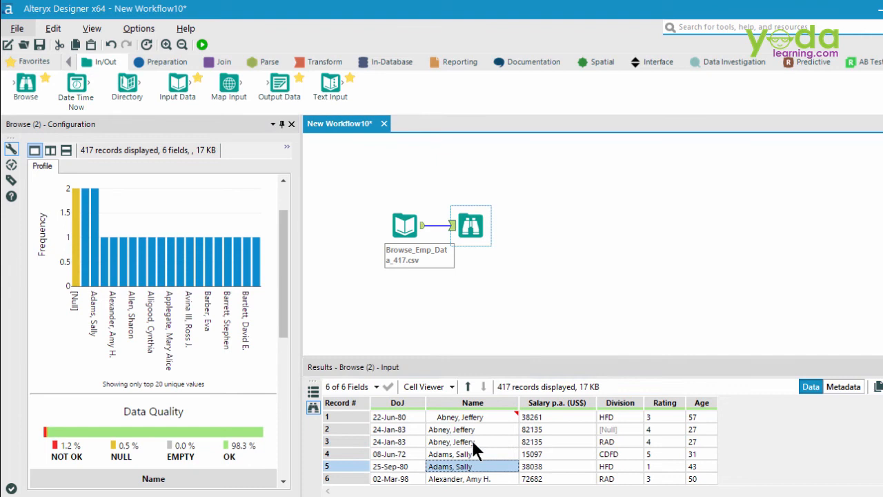
mouse_move(475, 466)
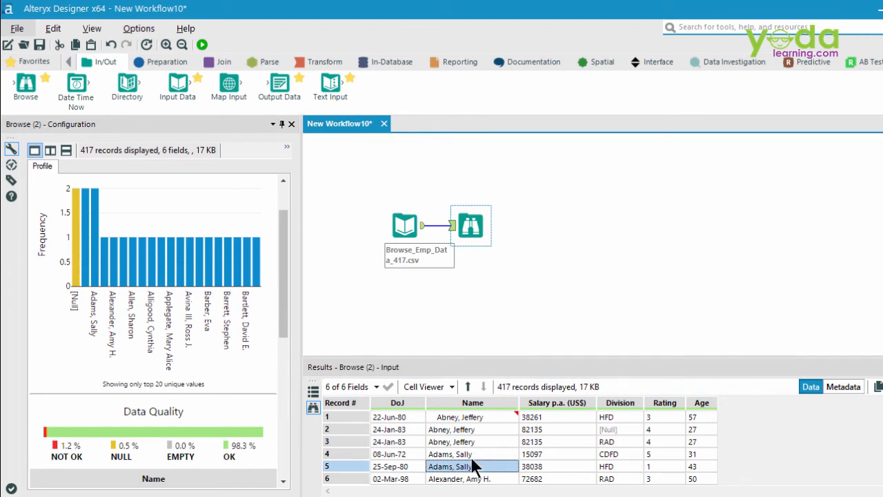
scroll("down", 3)
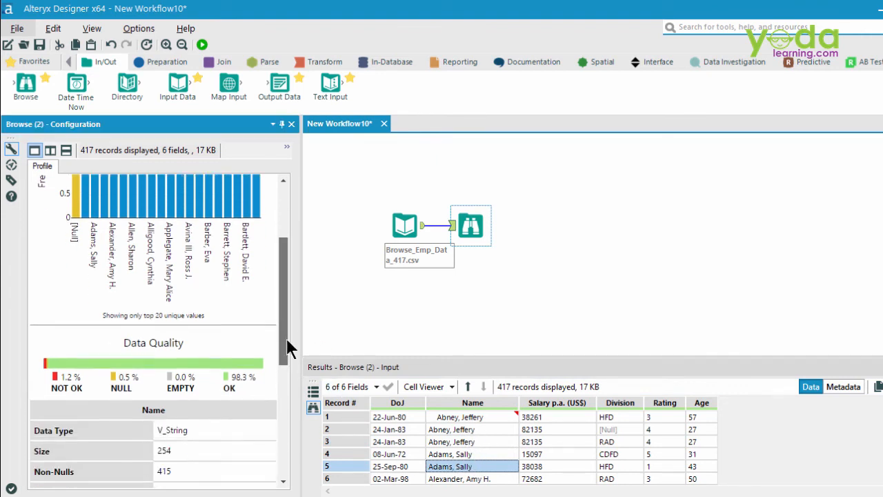
scroll("down", 3)
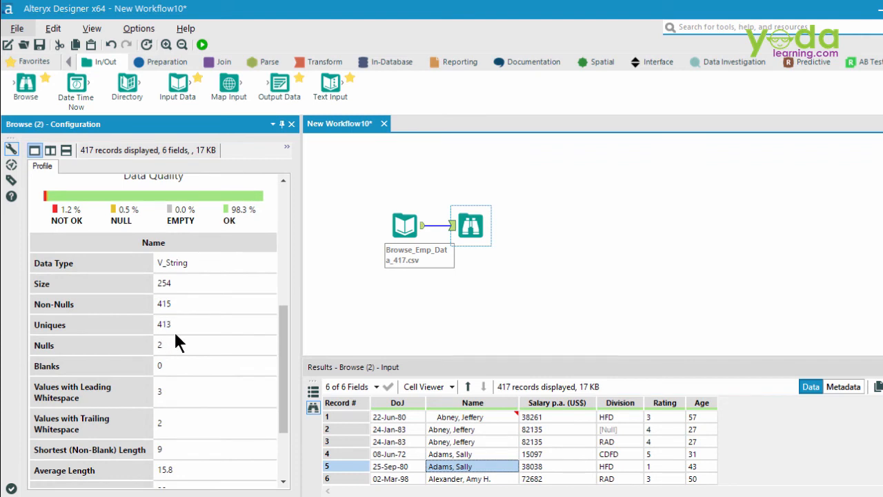
mouse_move(176, 339)
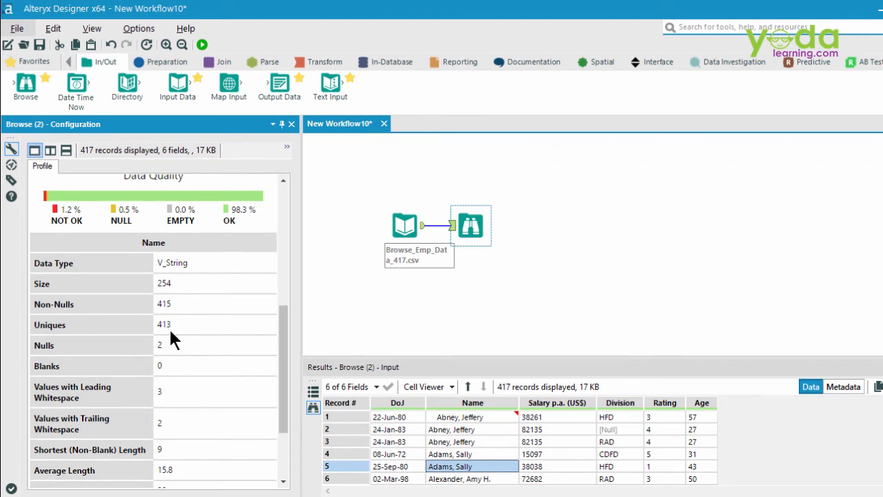
mouse_move(461, 447)
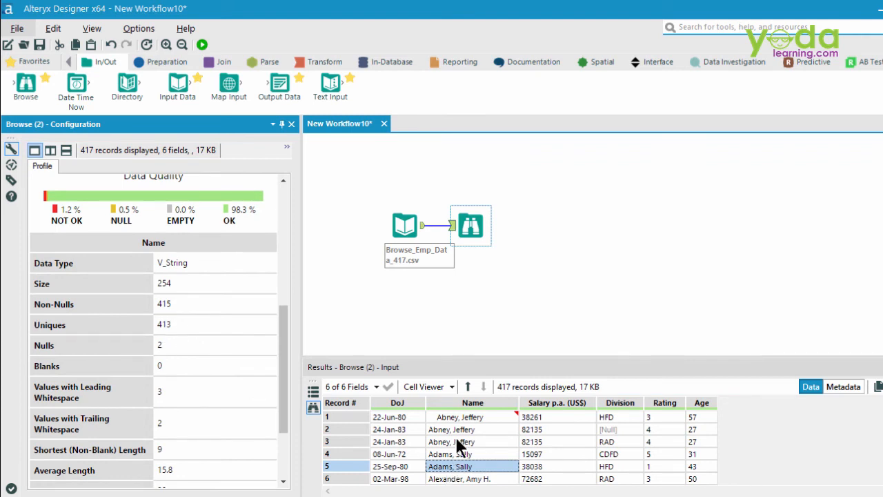
mouse_move(462, 429)
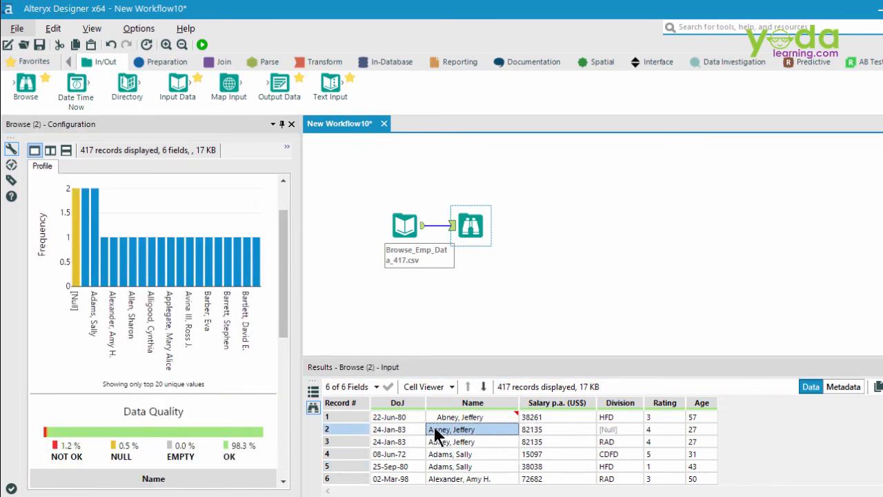
left_click(342, 417)
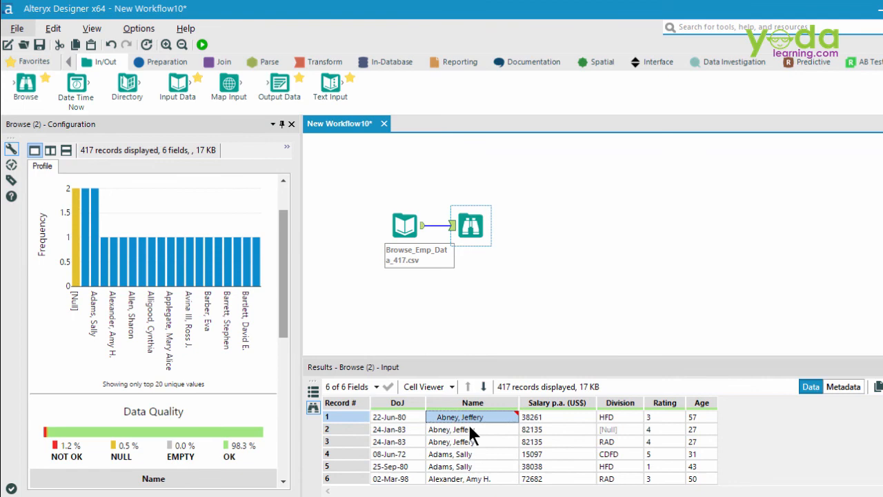
scroll("down", 3)
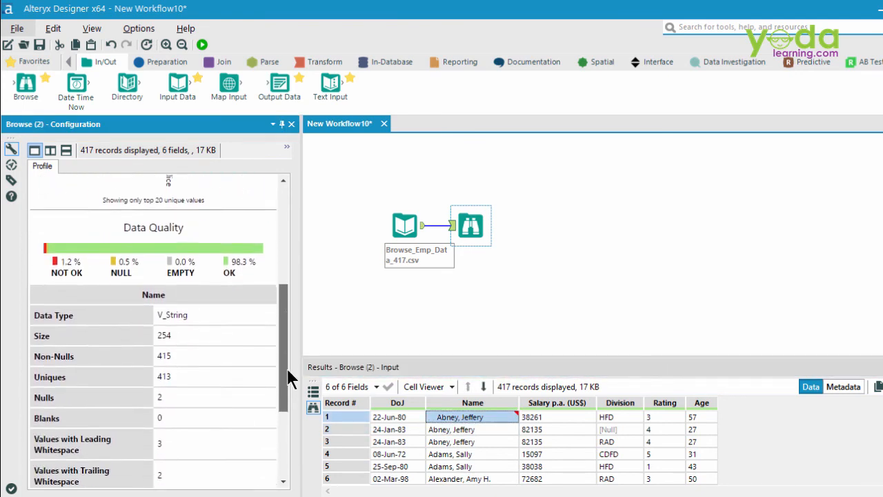
scroll("down", 3)
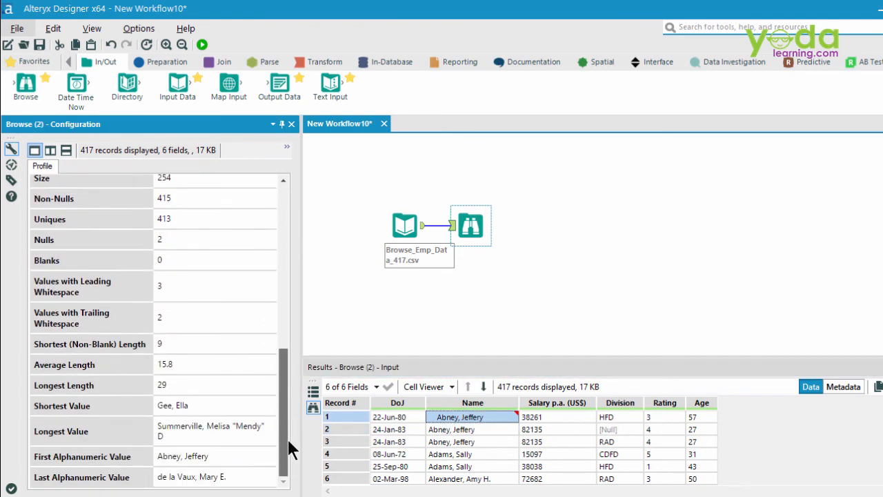